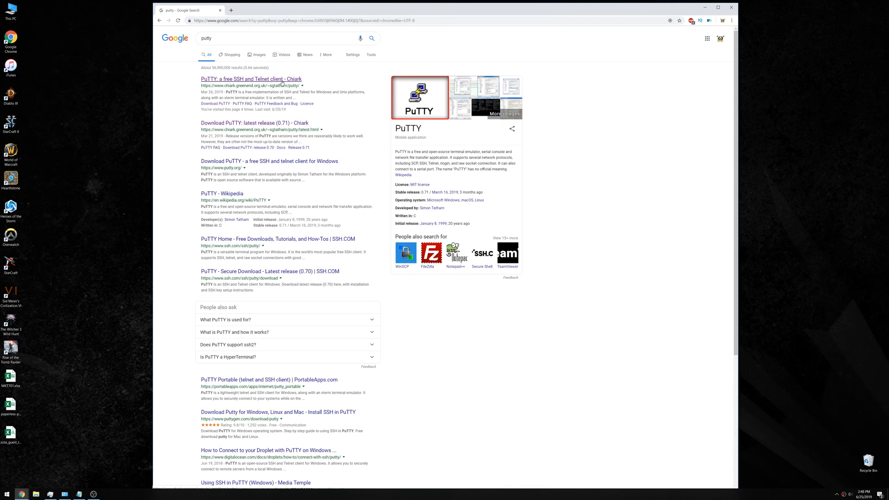
Step: Open the 'PuTTY: a free SSH and Telnet client' result from the Google search
click(251, 78)
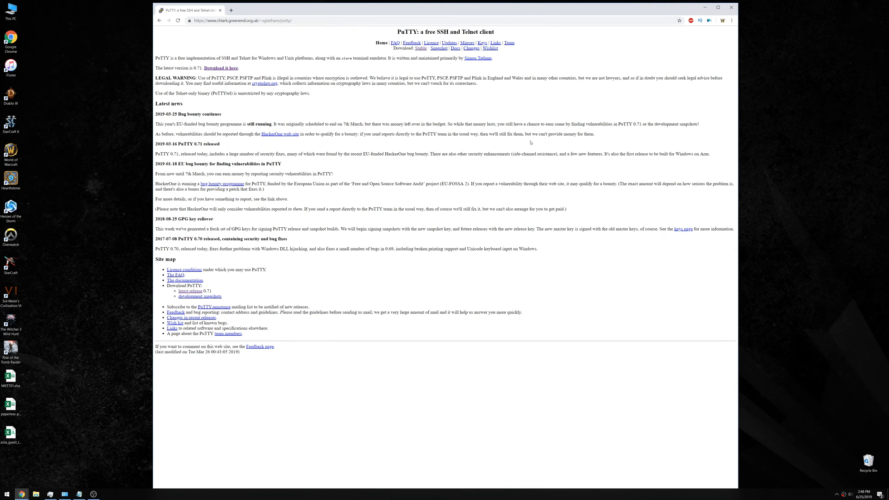
mouse_move(539, 138)
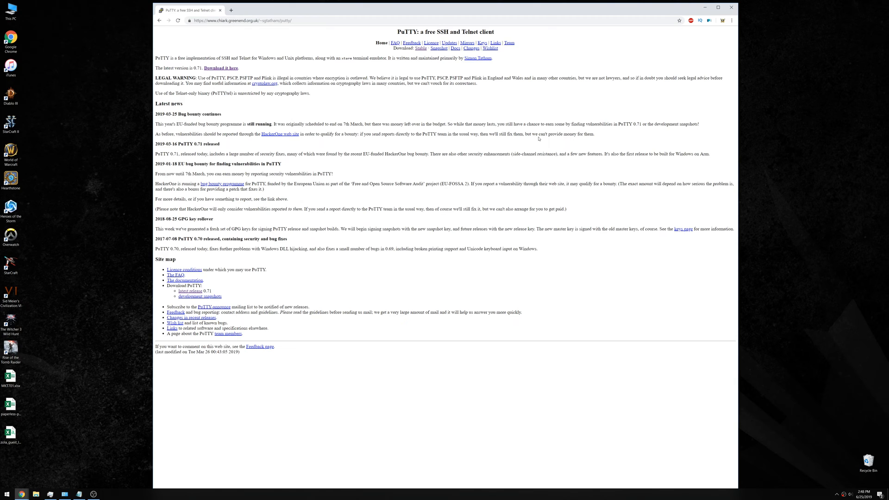
mouse_move(422, 58)
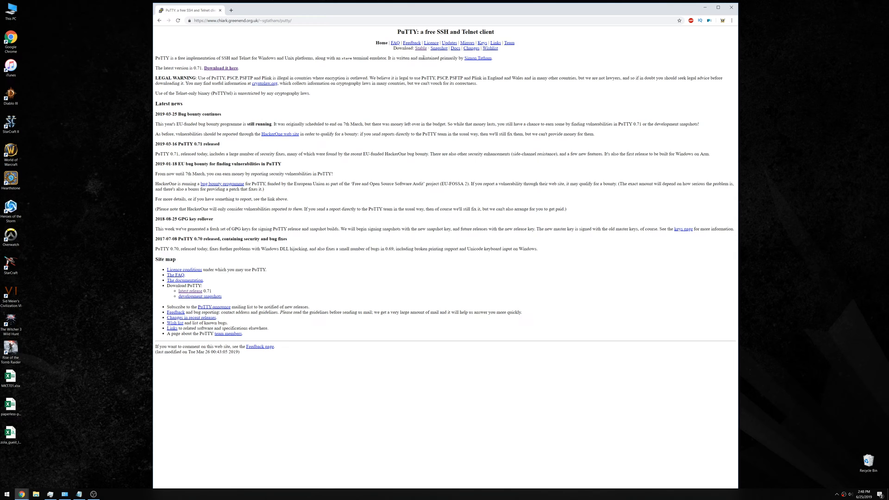
Step: Go to PuTTY's latest release download page and highlight the version number 0.71
click(220, 68)
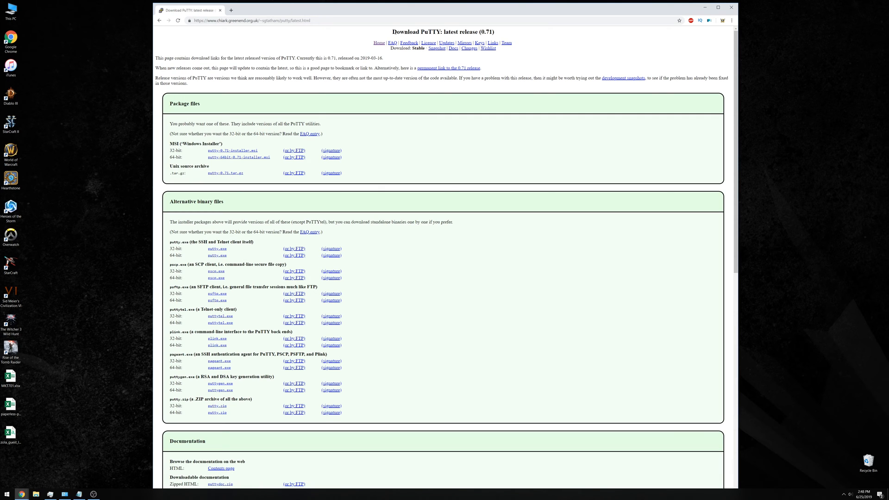
triple_click(440, 32)
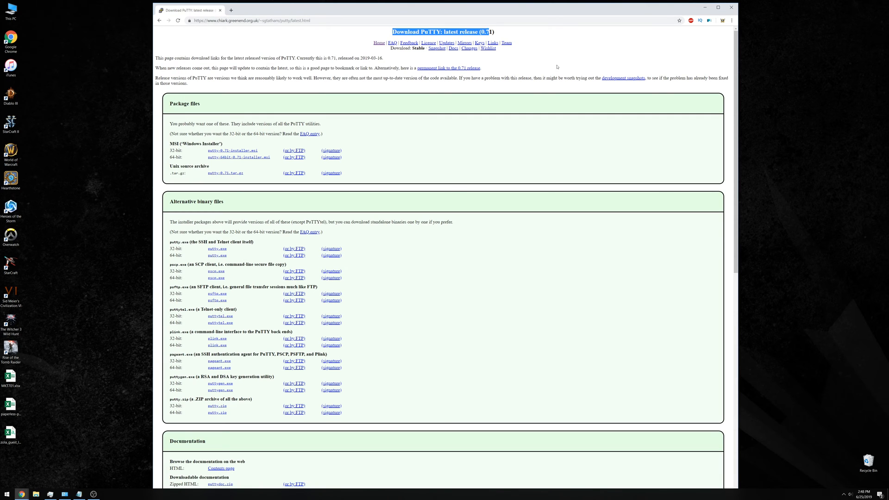
double_click(486, 32)
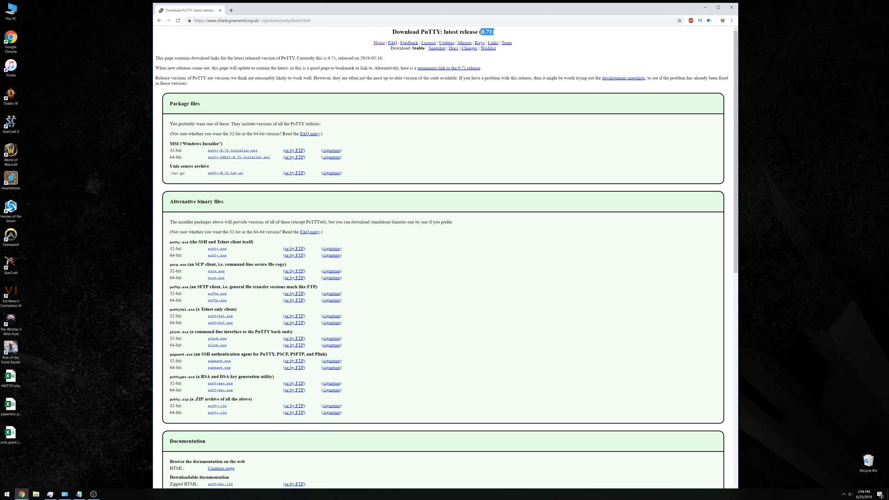
mouse_move(296, 162)
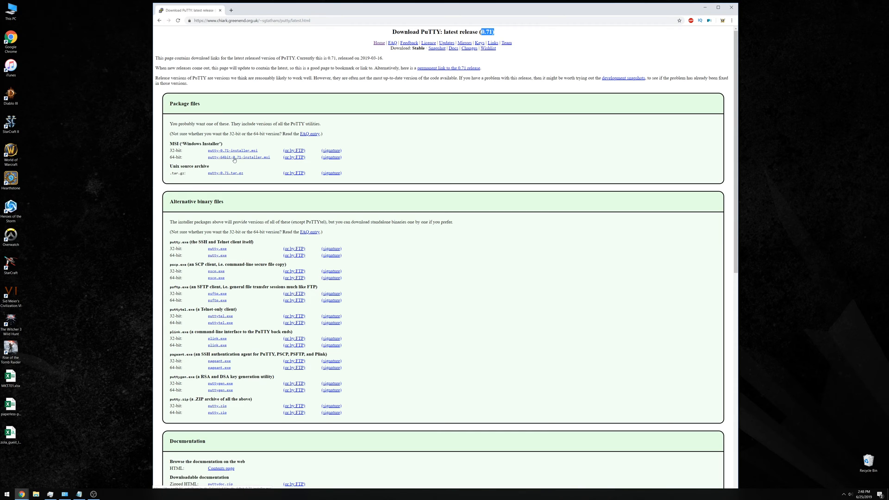
Step: Save the 64-bit PuTTY 0.71 MSI installer to the Desktop
click(239, 157)
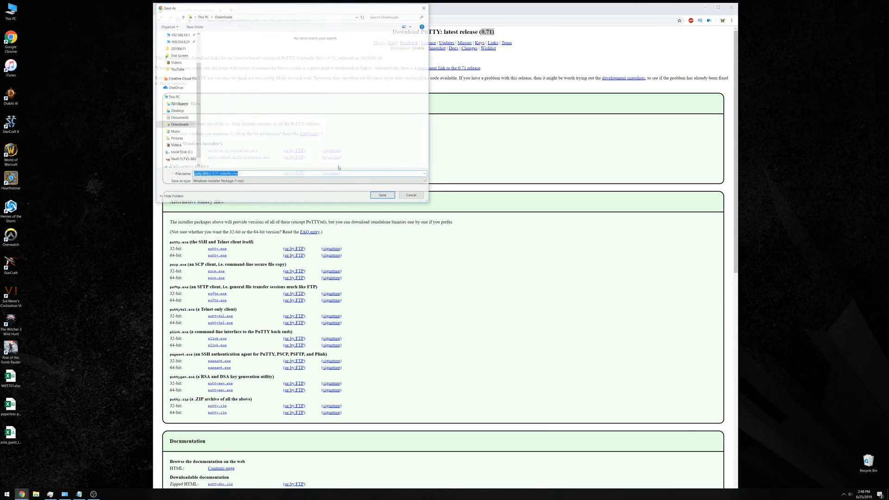
click(177, 45)
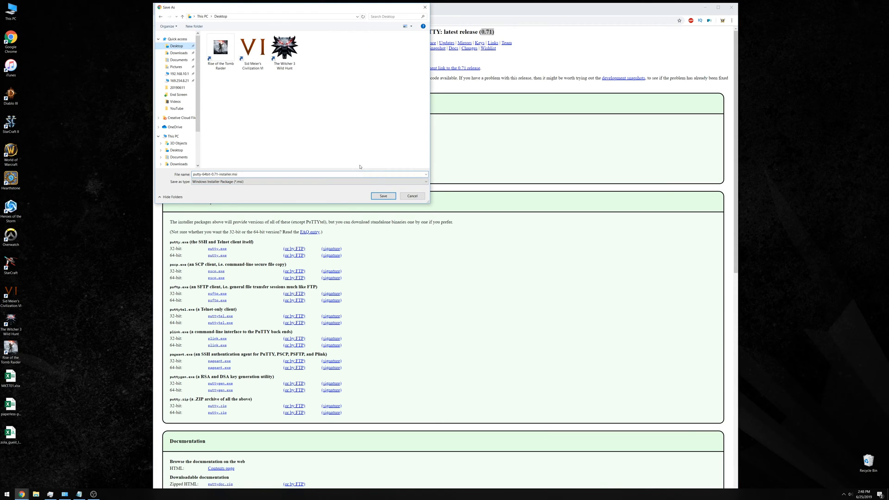
click(382, 196)
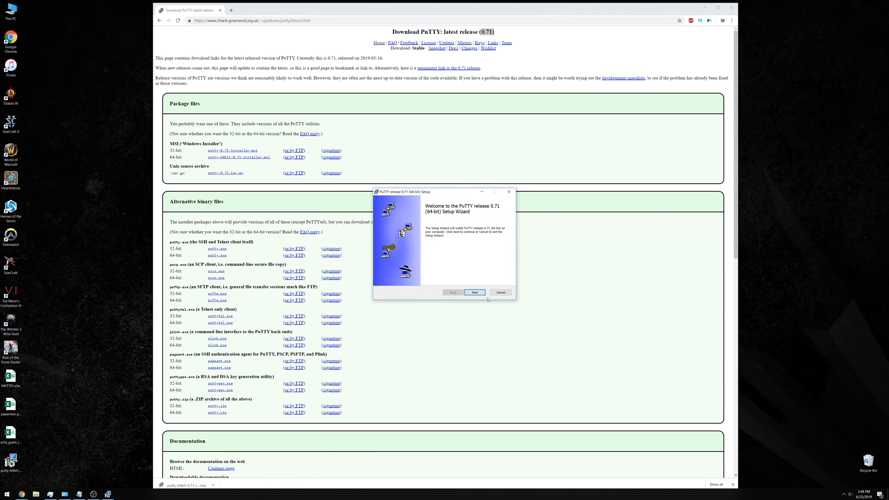
Step: Cancel the PuTTY setup wizard and close it with Finish
click(500, 292)
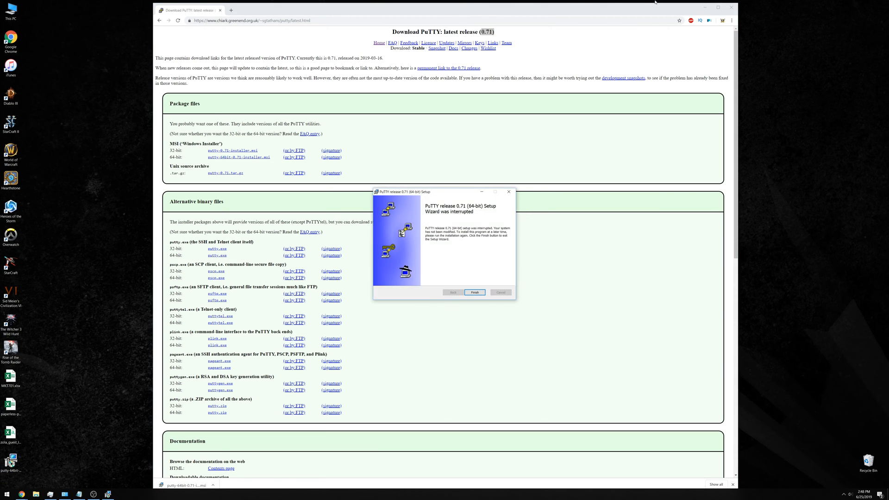
click(475, 292)
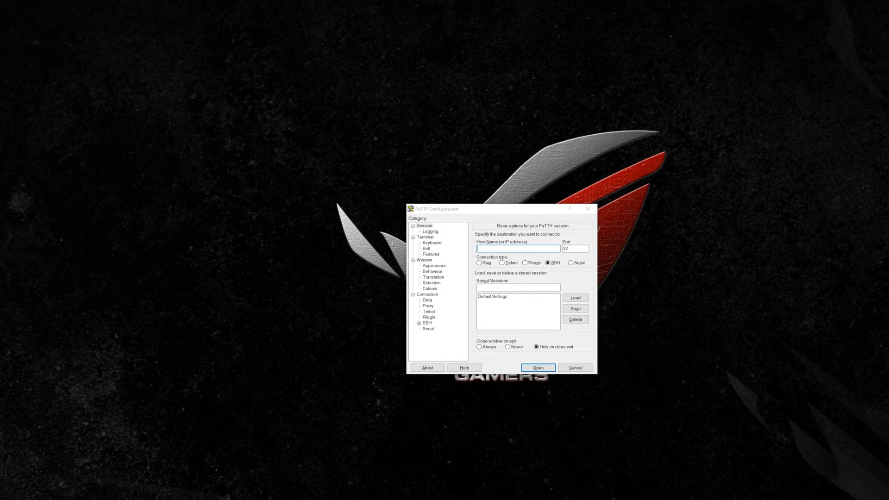
mouse_move(503, 244)
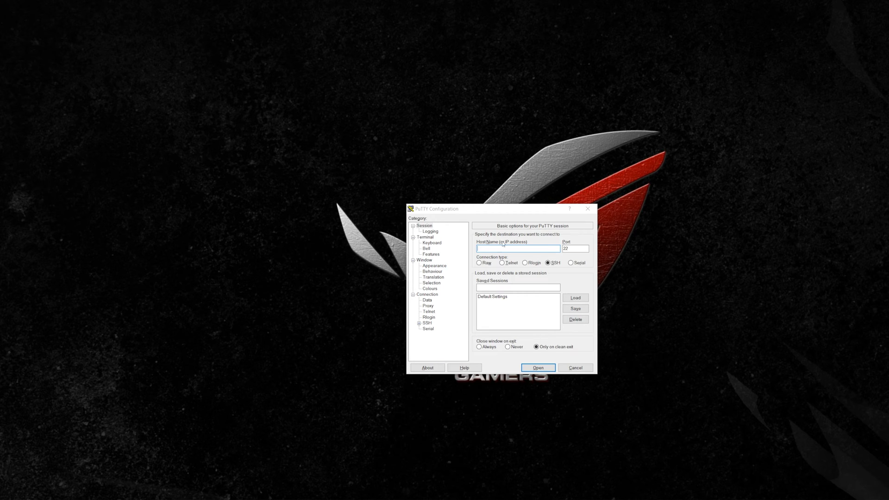
Step: Enter host 192.168.1.25 for an SSH connection on port 22
text(192.168.1.25)
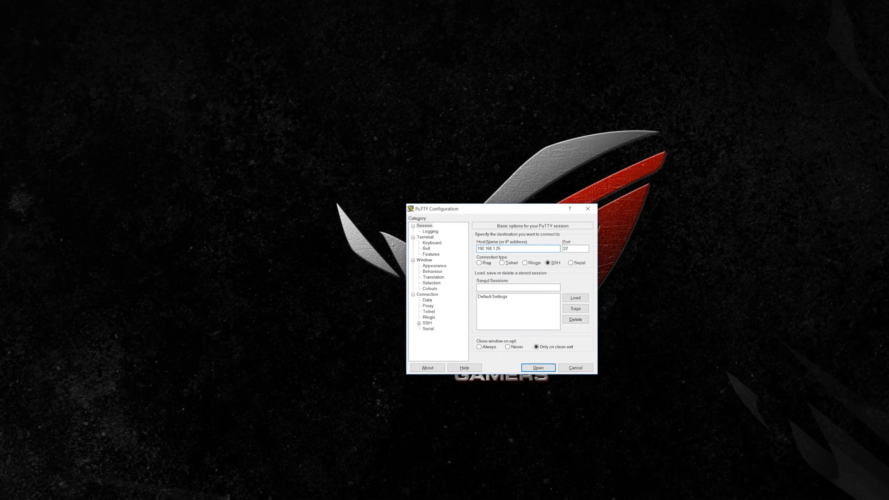
click(510, 248)
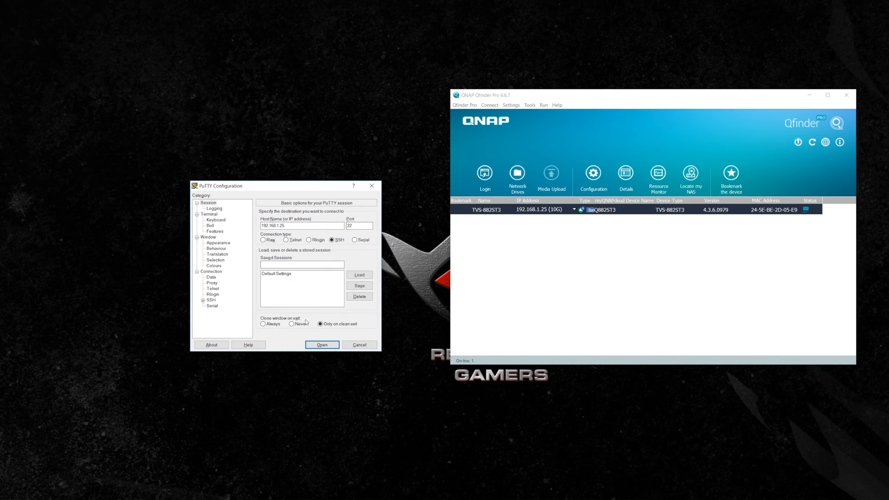
Step: Open the SSH session to 192.168.1.25 and log in as admin with the password
click(321, 344)
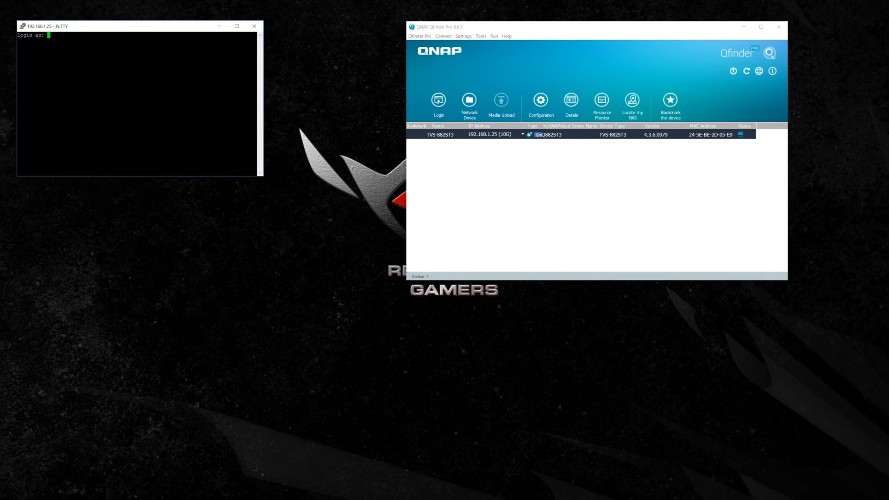
text(adm)
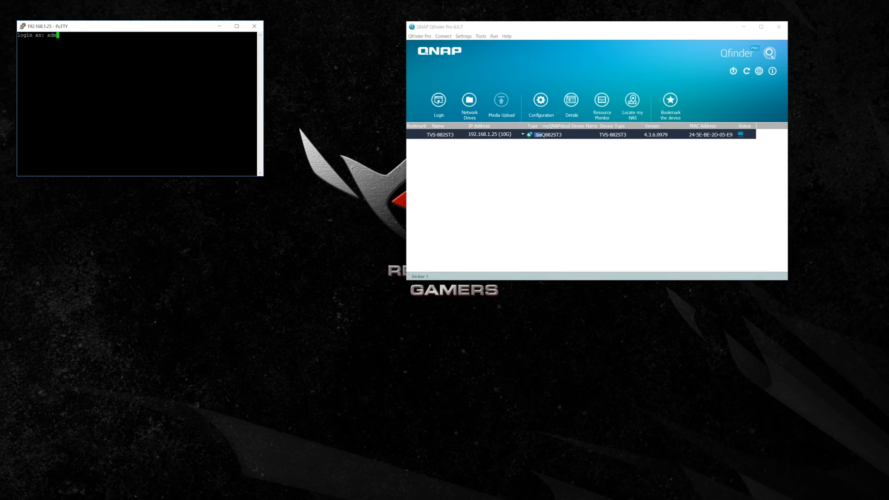
text(in)
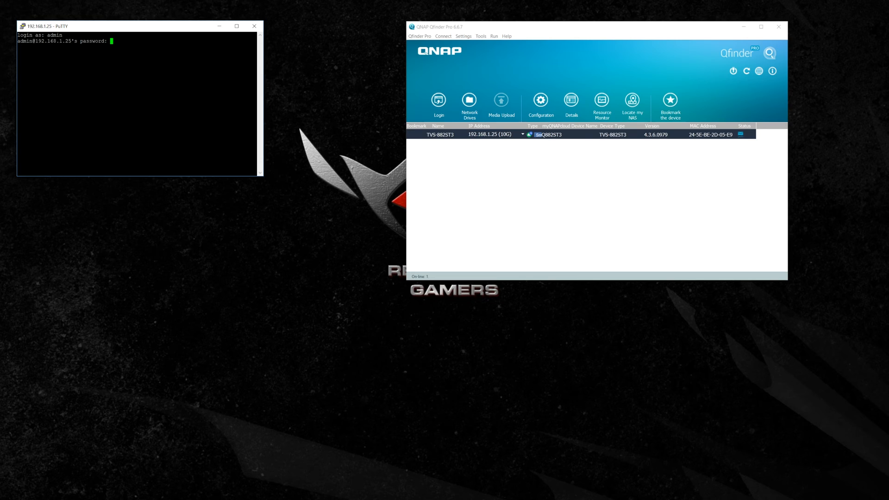
key(Return)
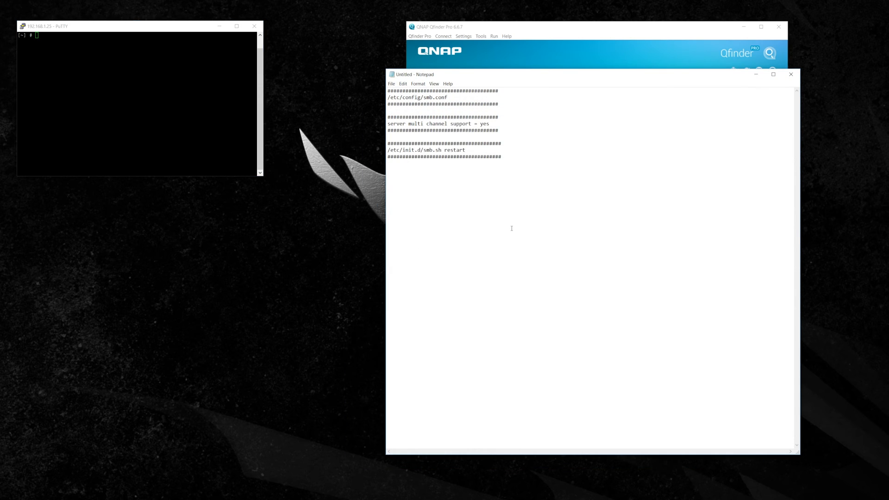
mouse_move(516, 80)
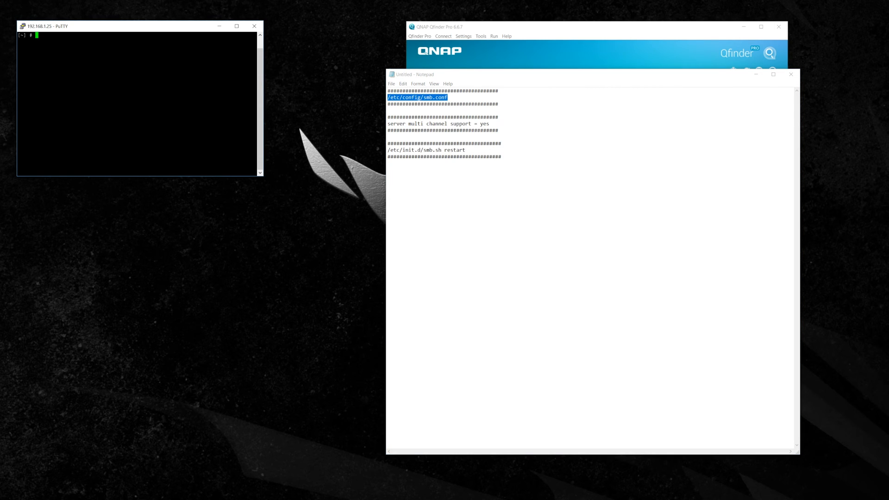
Step: Enter the command vi /etc/config/smb.conf at the shell prompt
text(vi)
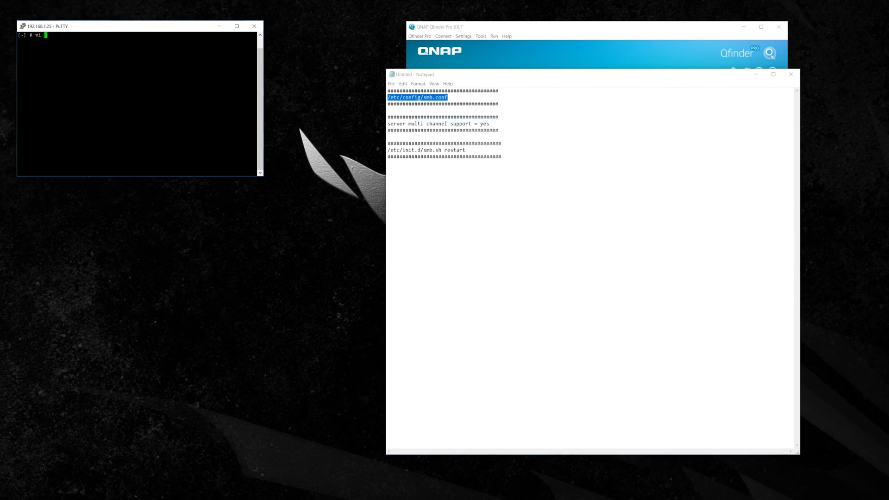
text(/etc/config/smb.conf)
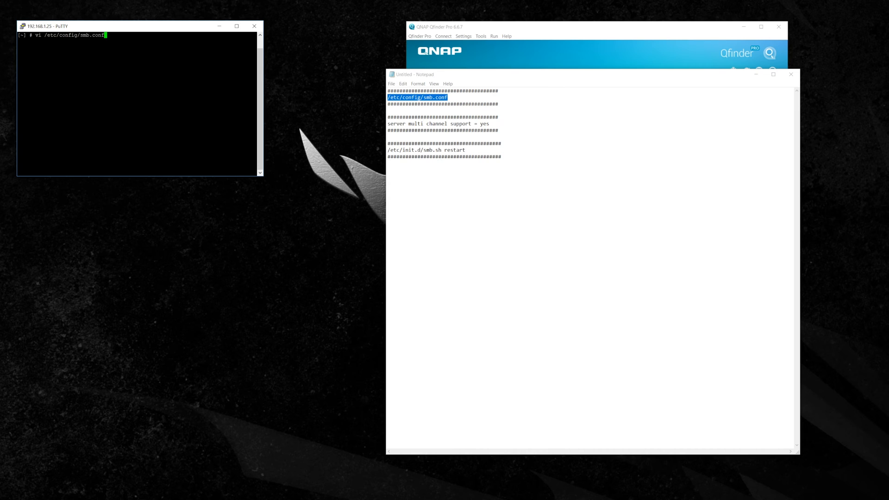
mouse_move(268, 56)
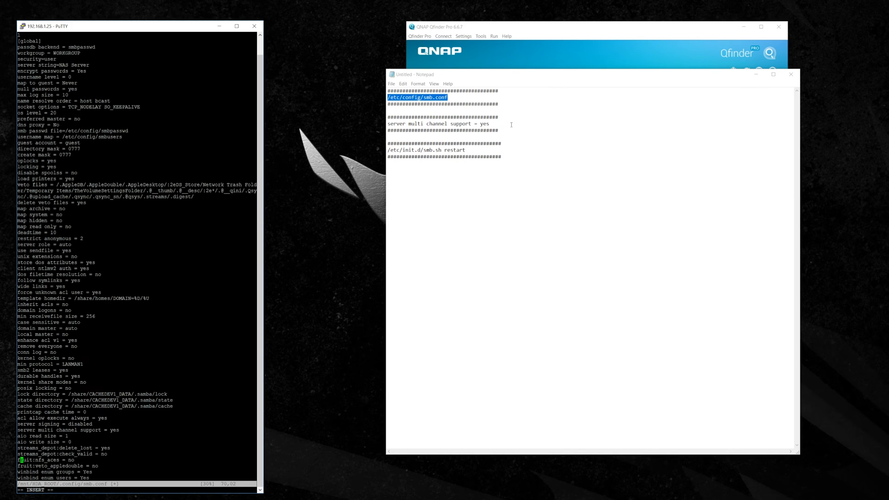
Step: Change server multi channel support to yes in vi and enter the save-and-quit command
double_click(437, 124)
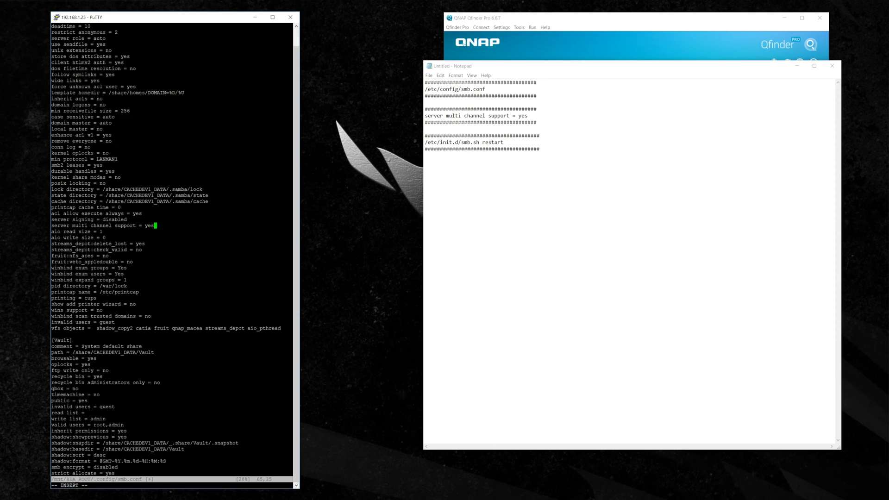
text(i)
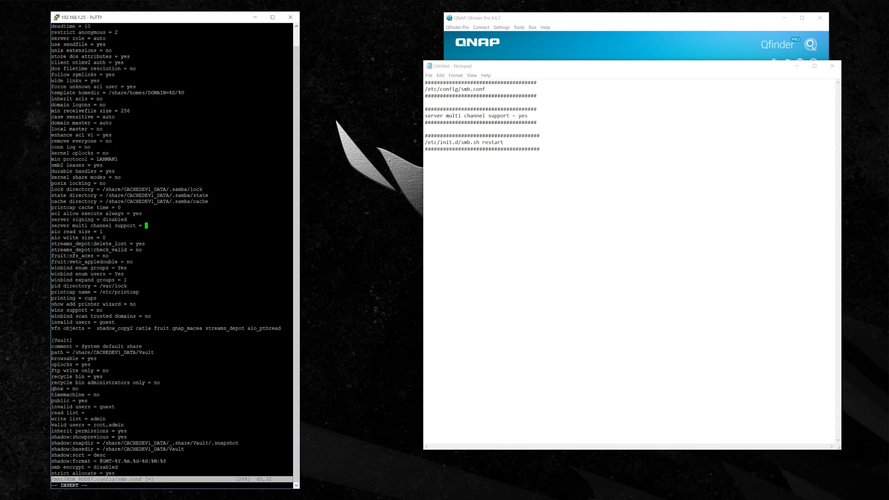
text(n)
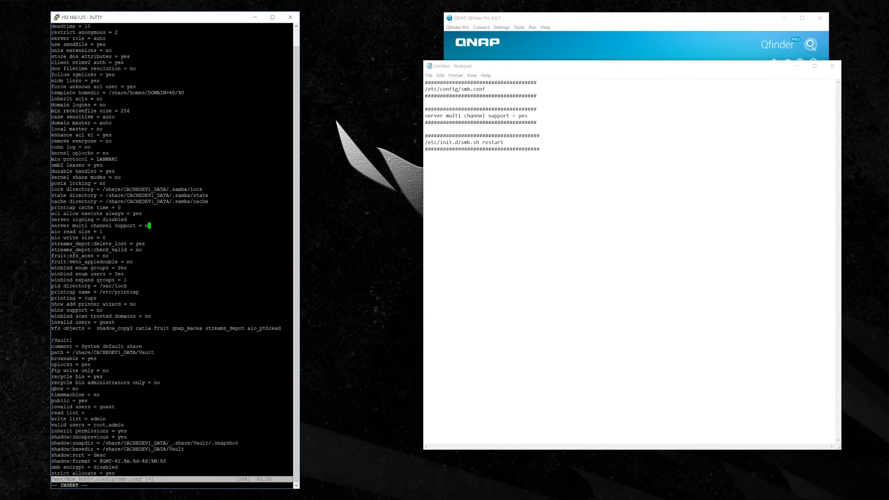
text(es)
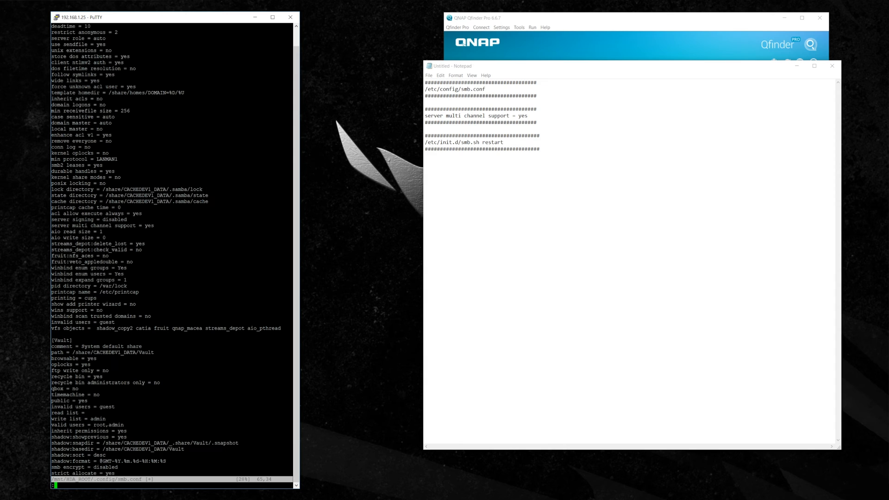
text(:wq)
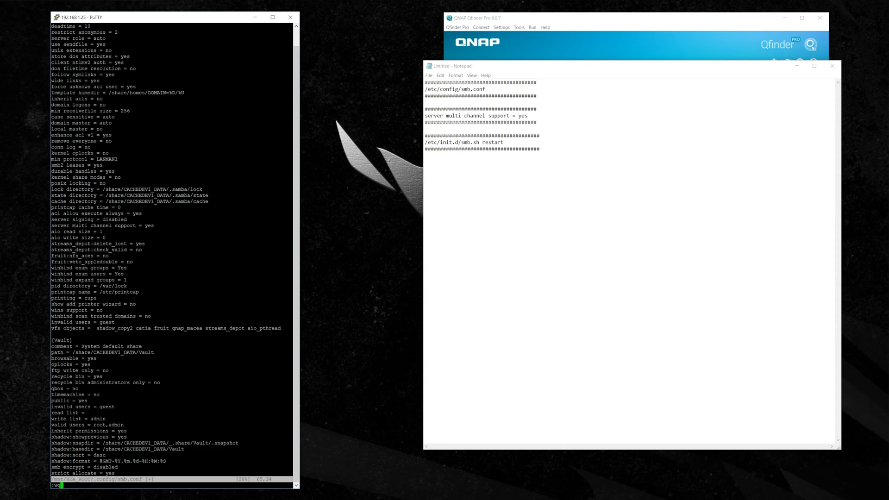
mouse_move(259, 490)
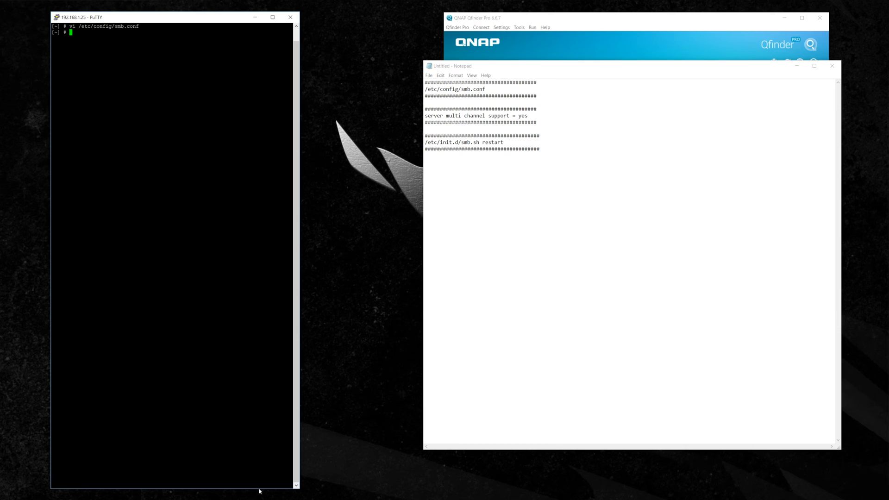
text(vi /etc/config/smb.conf)
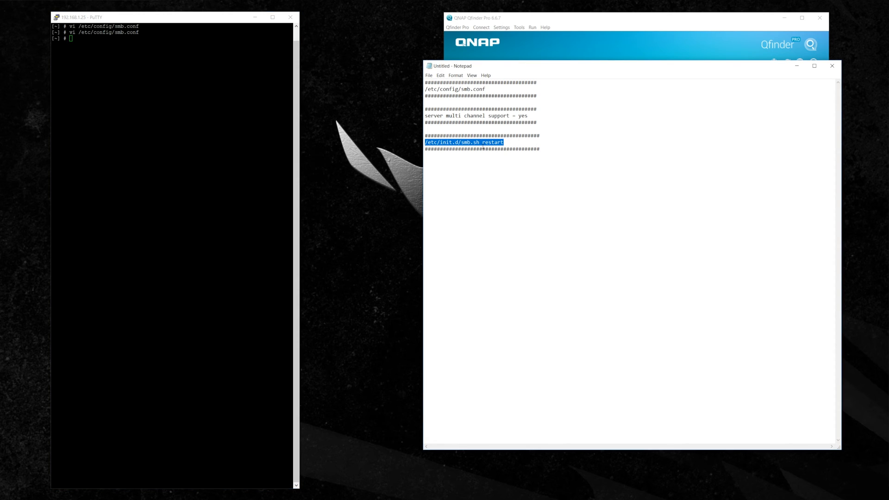
Step: Run /etc/init.d/smb.sh restart to restart the Samba service
text(/etc/init.d/smb.sh restart)
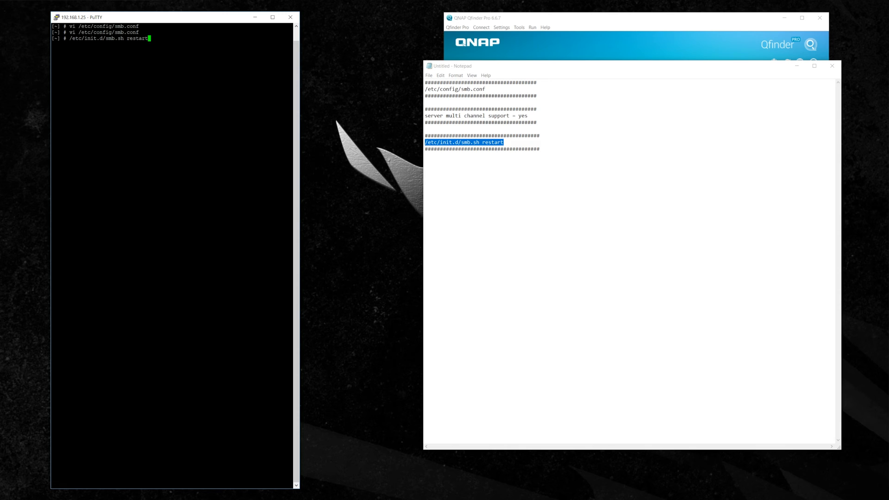
mouse_move(381, 77)
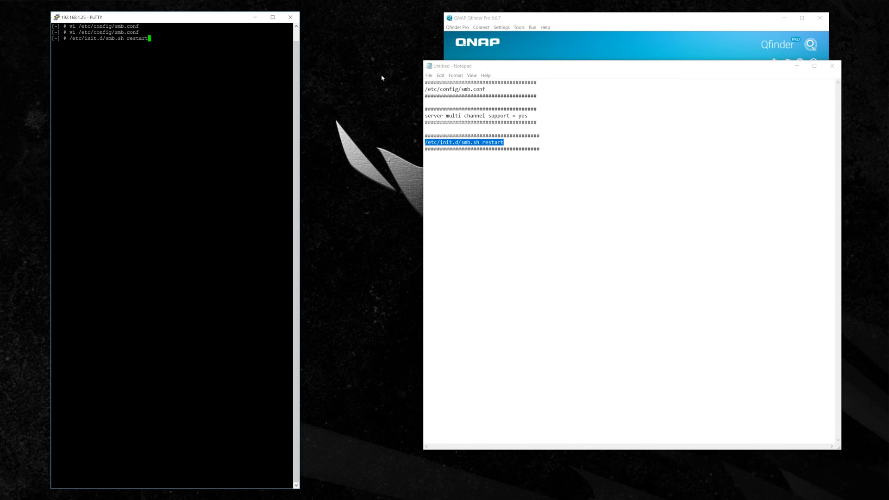
key(Return)
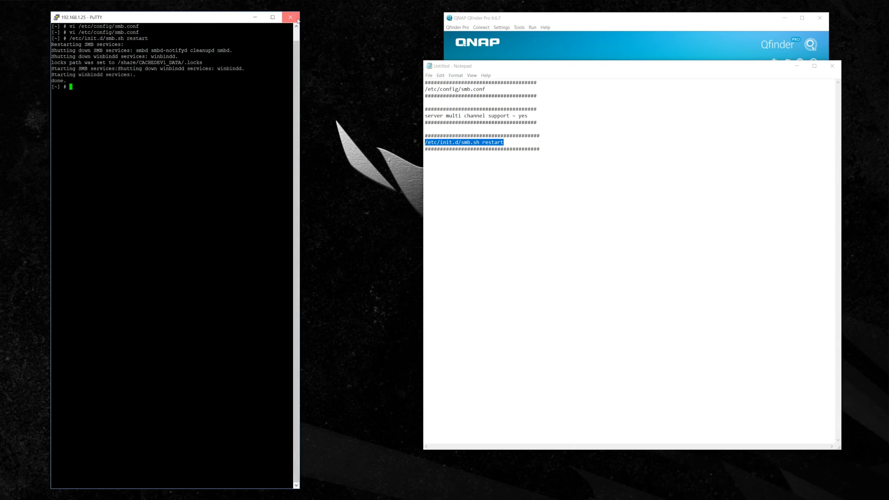
Step: Close the PuTTY session, then close Notepad without saving the notes
click(290, 17)
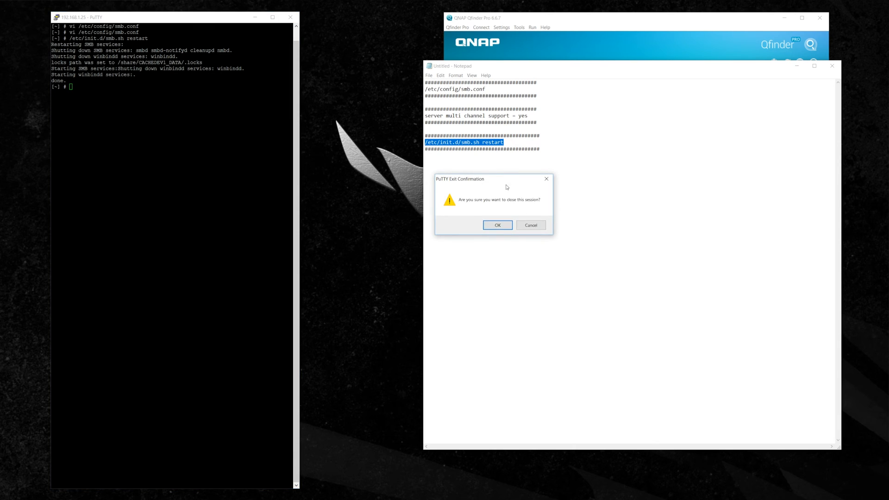
click(497, 225)
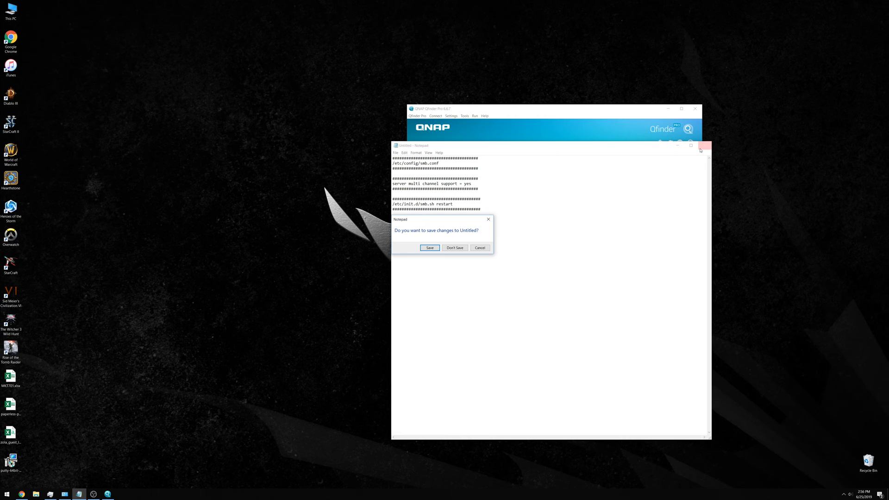
mouse_move(464, 252)
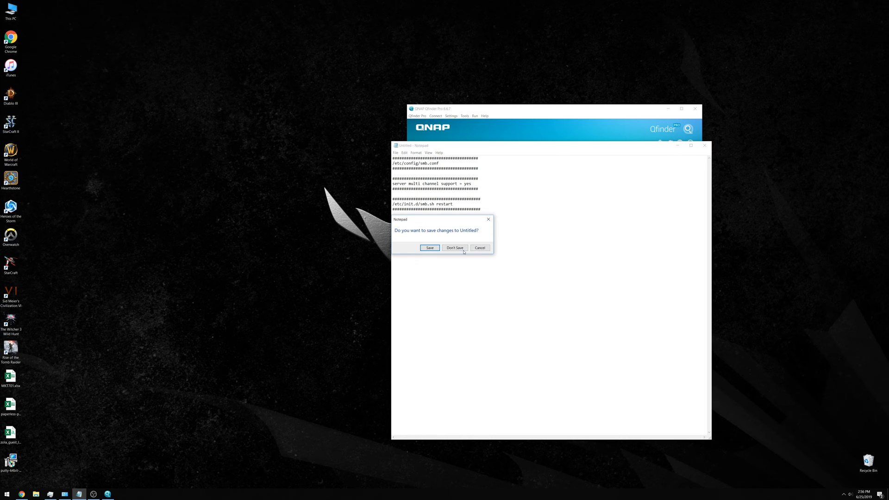
click(455, 248)
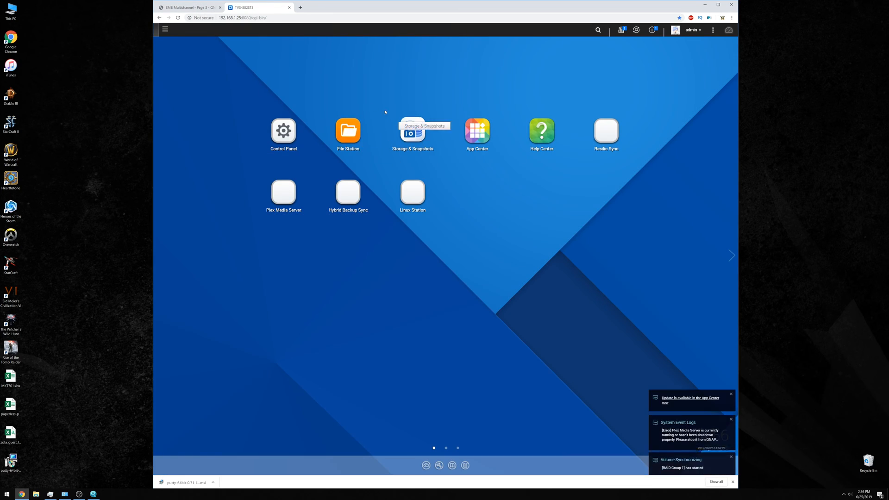
Step: Open Control Panel from the QTS app menu and go to Network & Virtual Switch
click(165, 29)
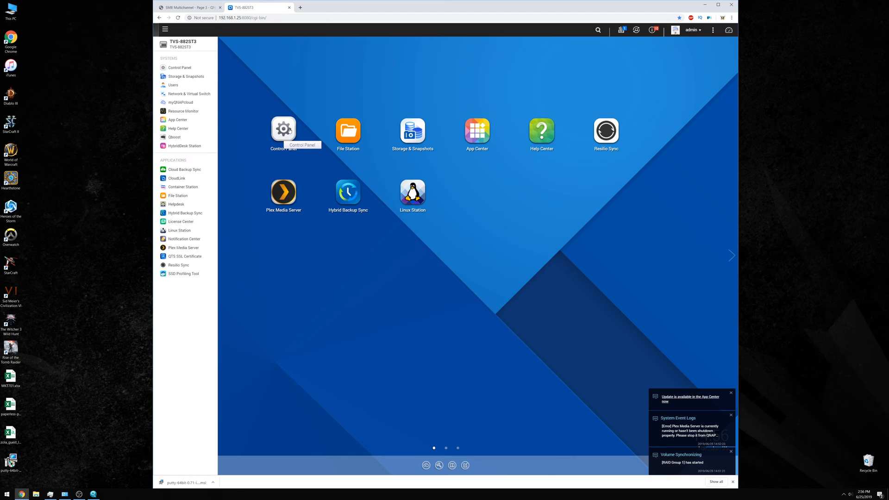
click(283, 129)
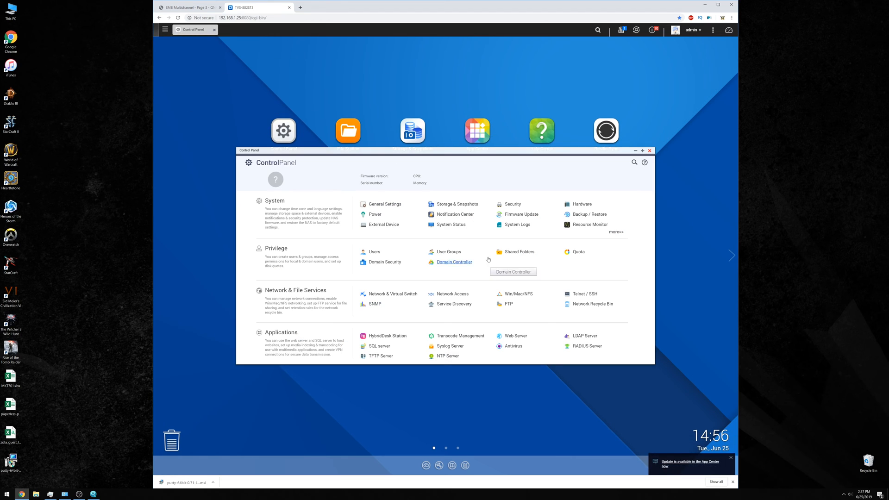
mouse_move(393, 293)
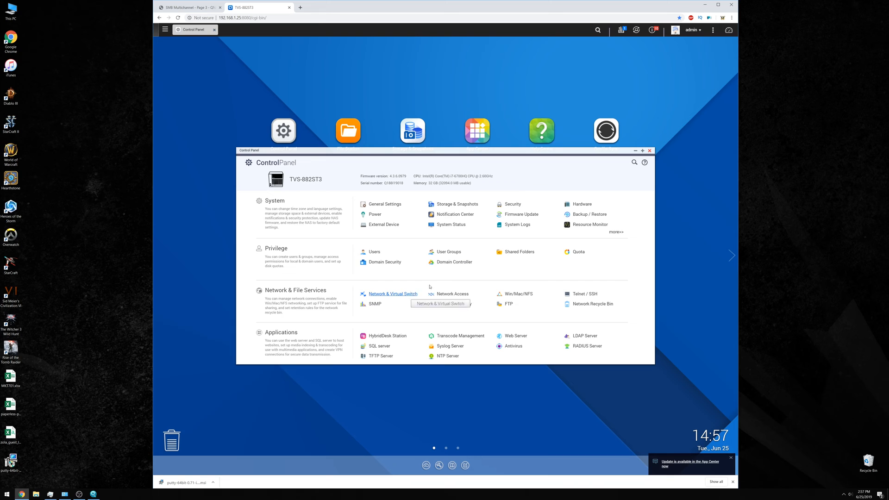
mouse_move(384, 261)
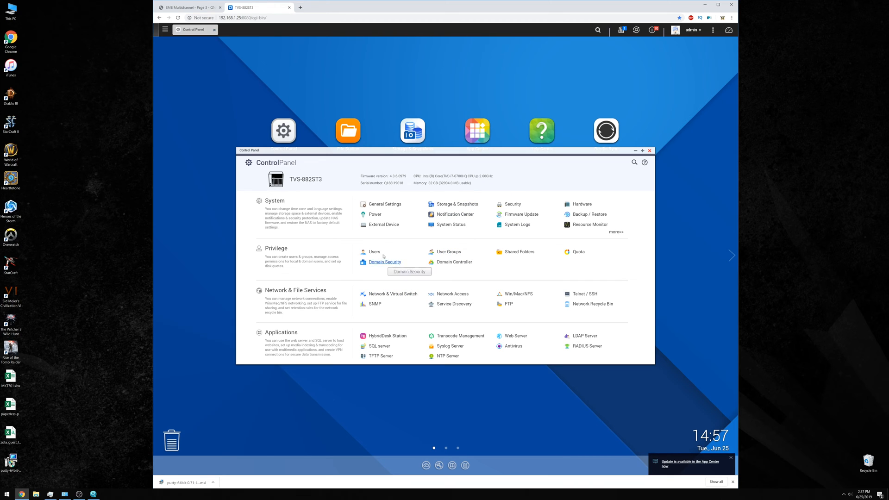
click(391, 294)
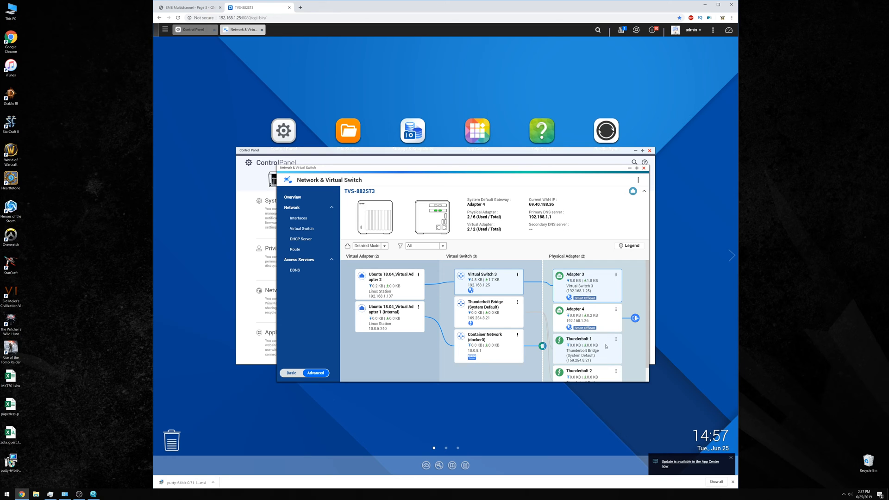
mouse_move(606, 346)
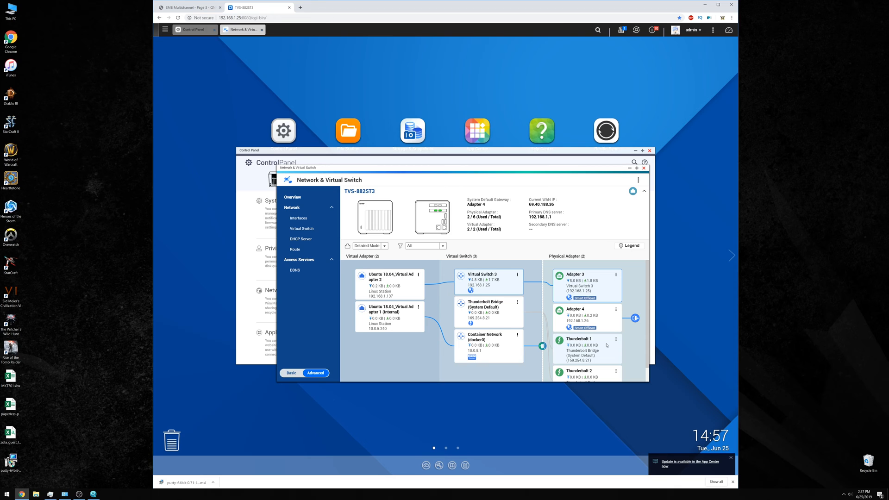
mouse_move(606, 346)
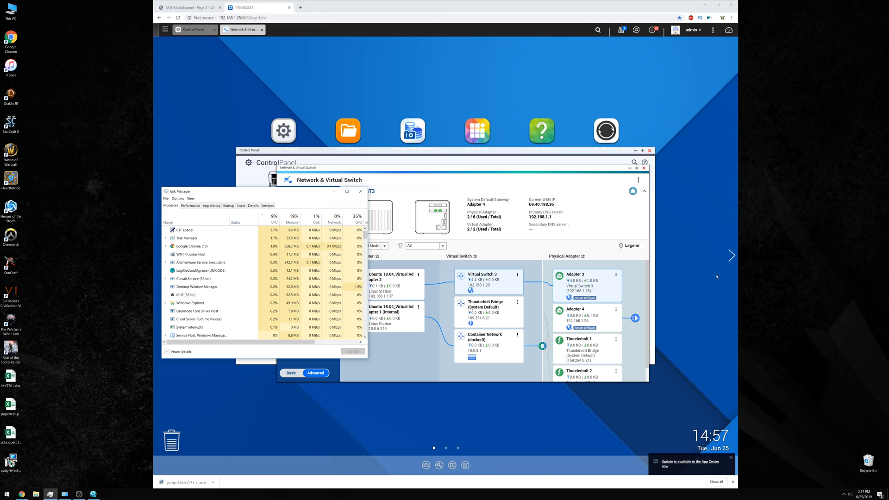
Step: View both 10G Ethernet ports' throughput graphs, then close Task Manager and the NAS windows
click(190, 205)
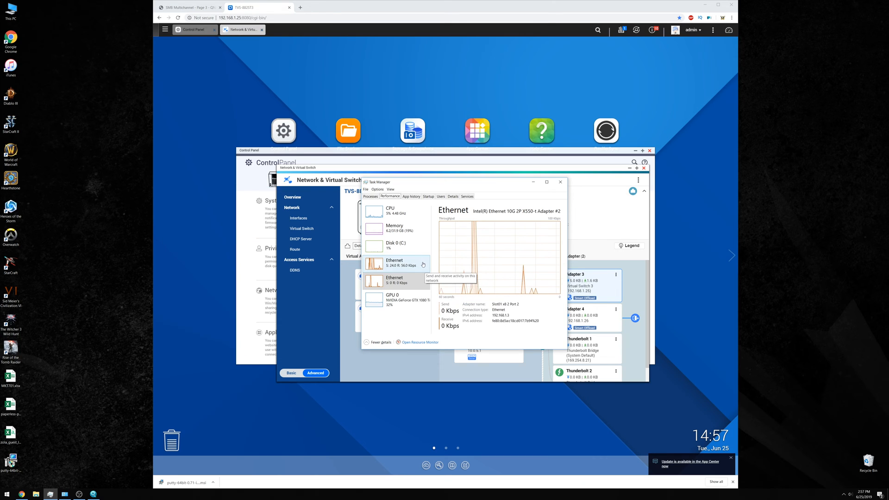
click(394, 280)
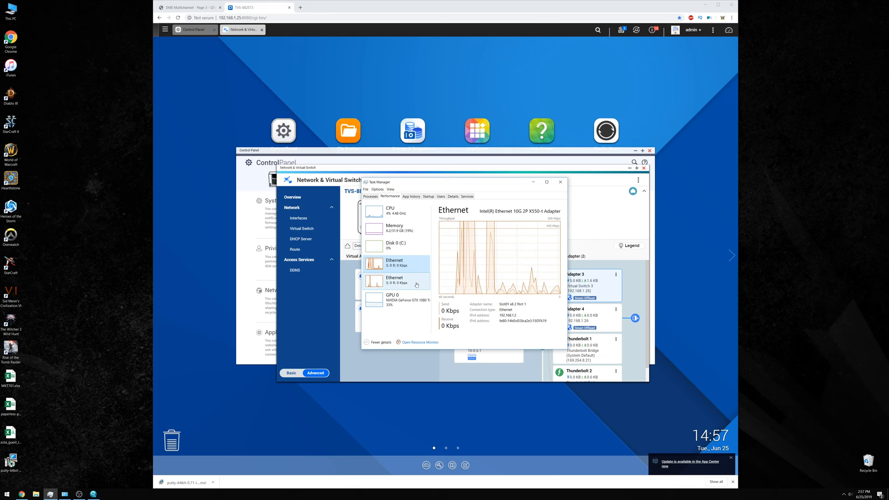
click(394, 280)
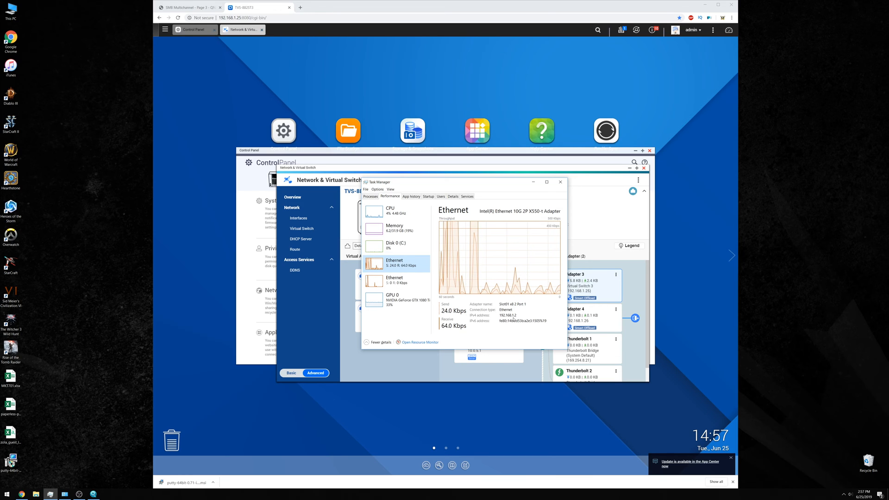
click(394, 280)
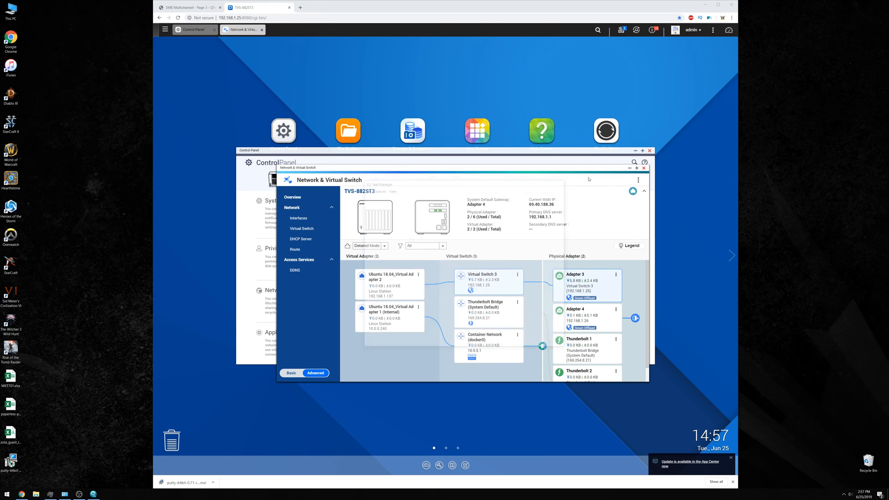
click(644, 167)
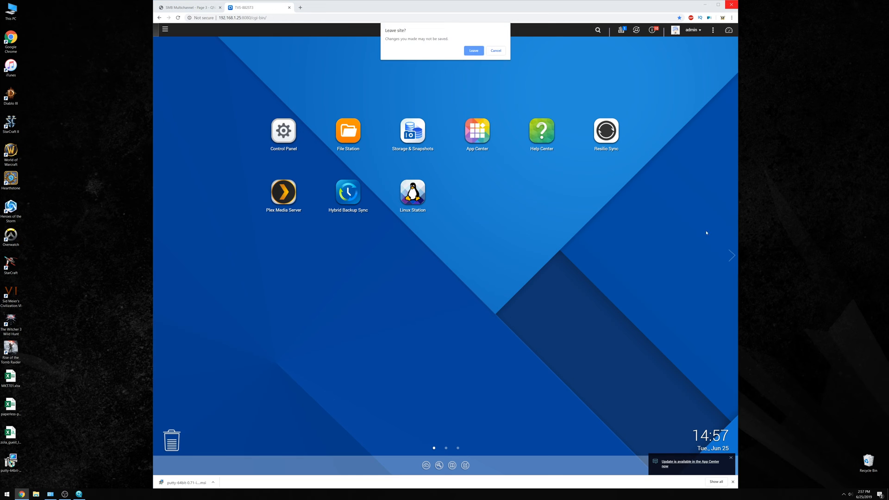
Step: Leave the NAS web page and open the computer's file browser
click(473, 50)
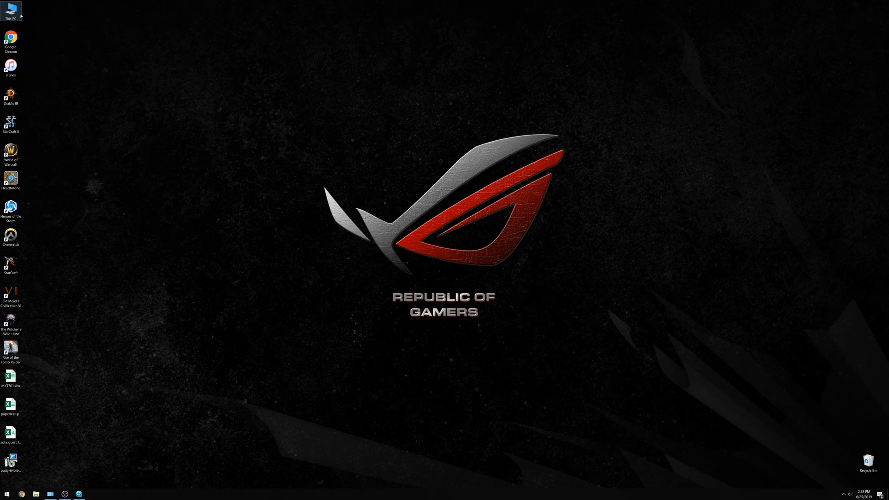
click(5, 493)
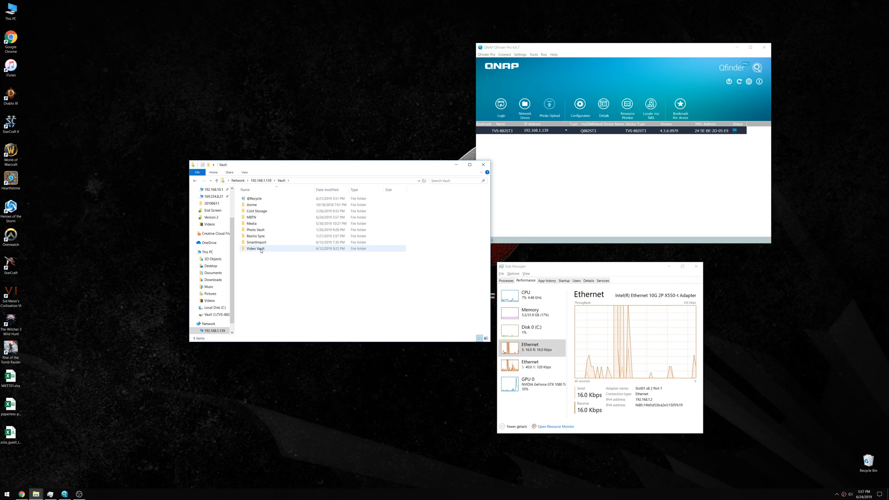
Step: Open the Video Vault folder in the NAS Vault share
double_click(256, 248)
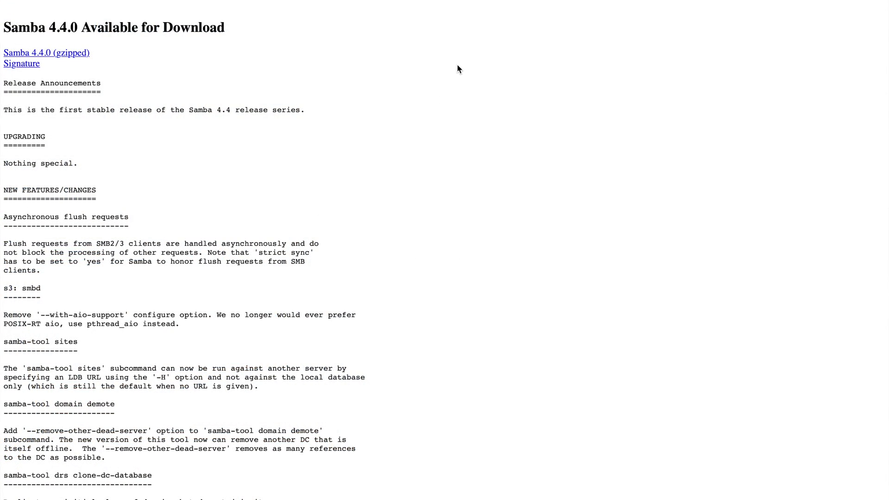
Step: Scroll the Samba 4.4.0 release notes to the experimental SMB3 Multi-Channel section
scroll(down, 3)
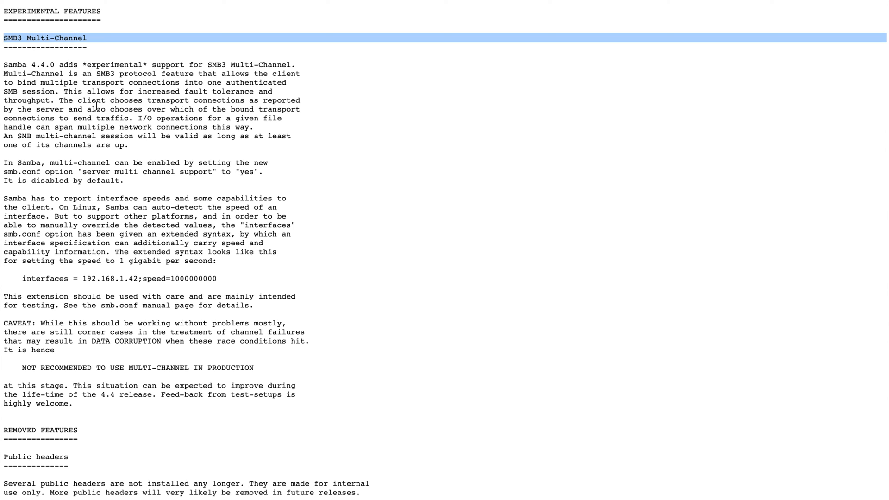
mouse_move(219, 164)
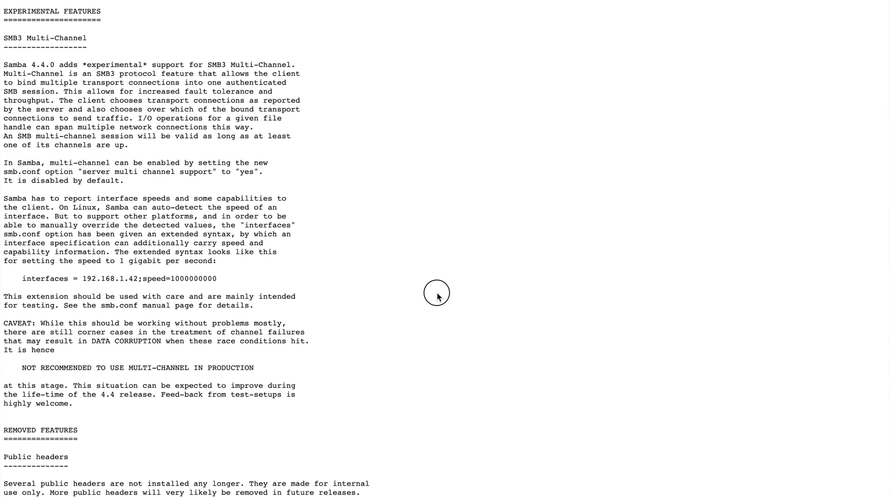
Step: Highlight the CAVEAT paragraph warning multi-channel may cause data corruption
drag(4, 323, 56, 350)
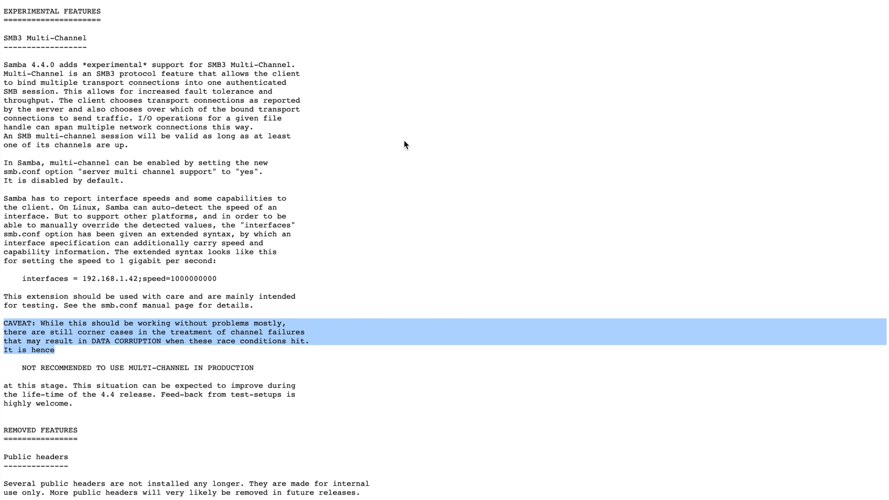
mouse_move(356, 333)
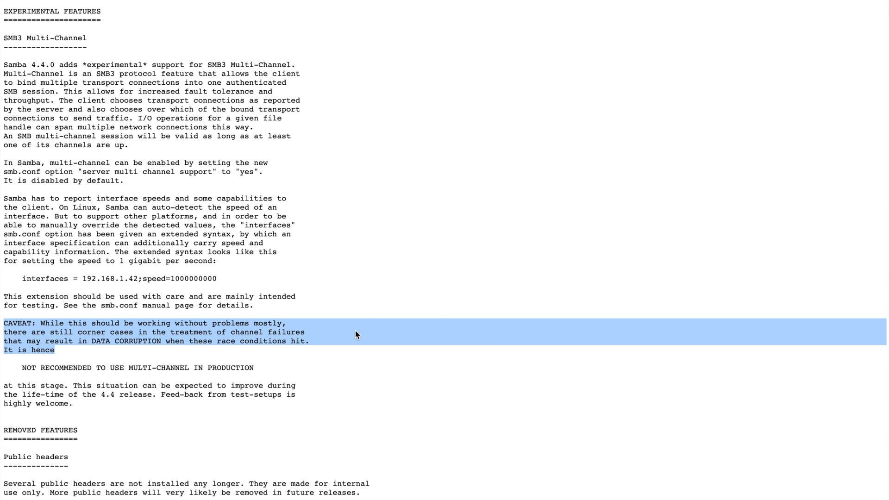
mouse_move(414, 293)
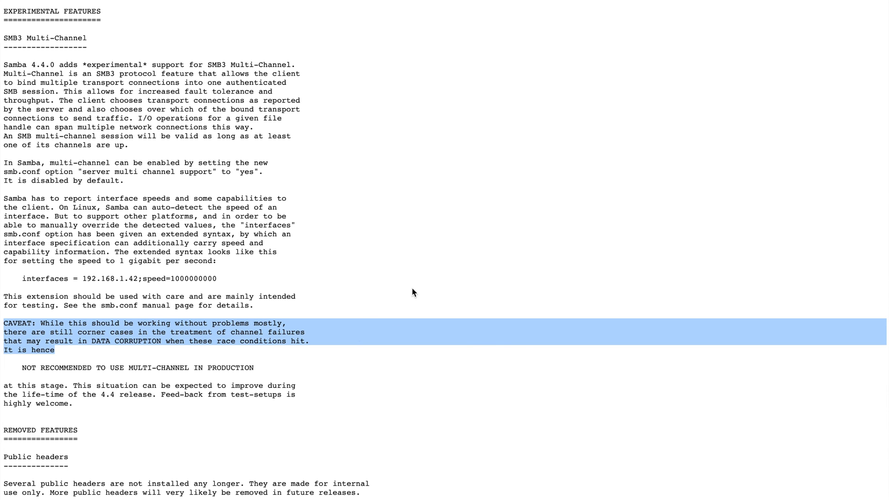